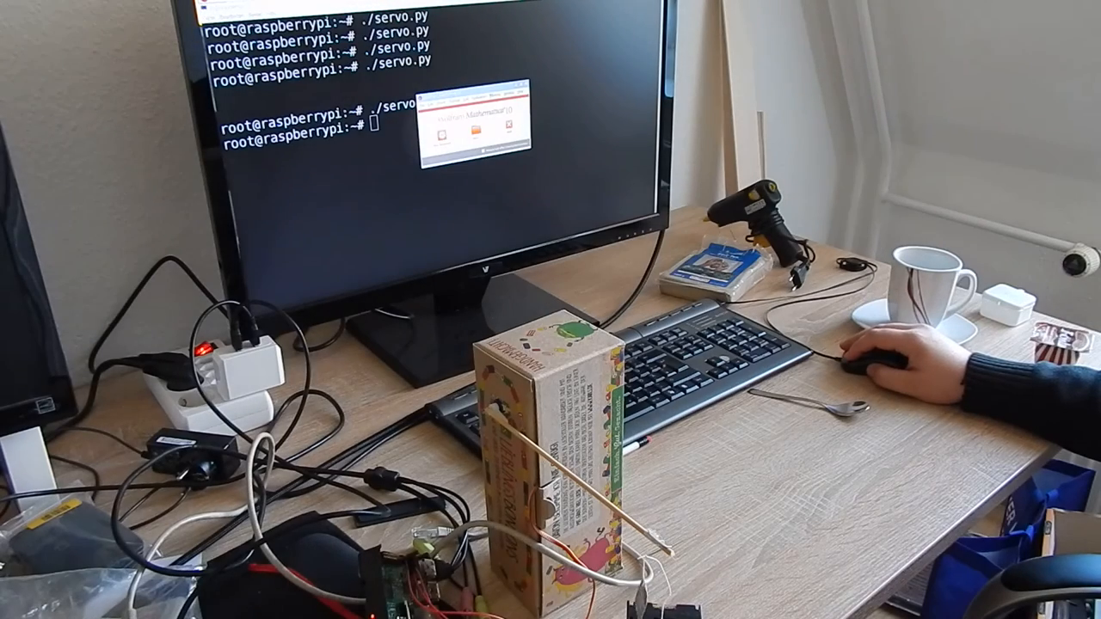
Step: Run servo.py pinned to CPU core 3 via 'taskset -c 3 ./servo.py'
{"action": "type", "text": "taskset -c 3 ./servo.py"}
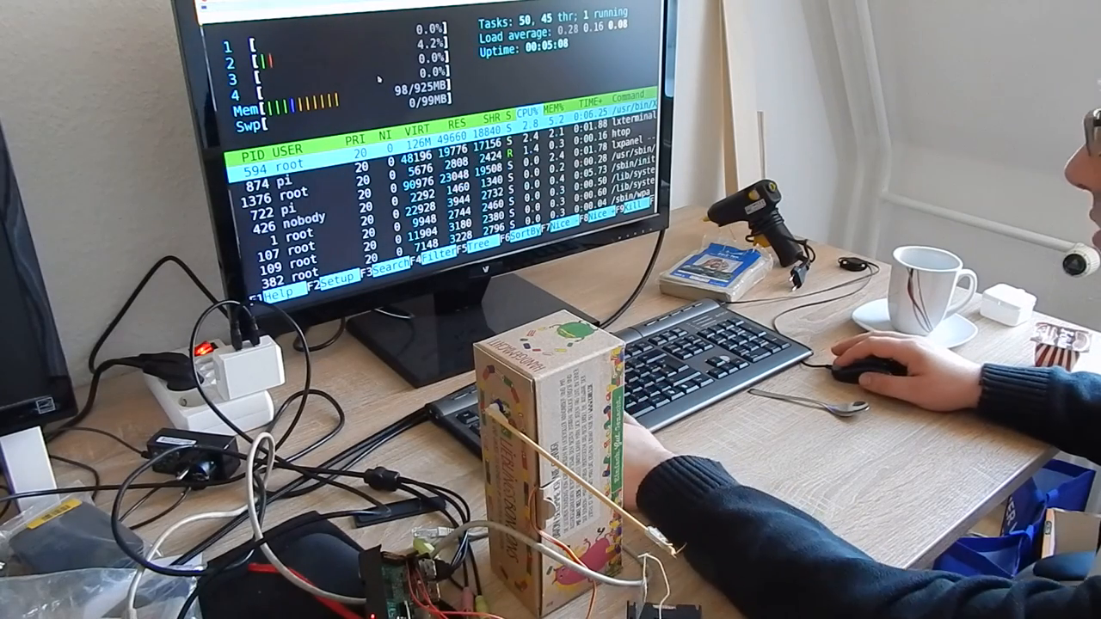
Step: Quit htop and start entering 'cat /boot/cmdline.txt' at the shell
{"action": "key", "text": "q"}
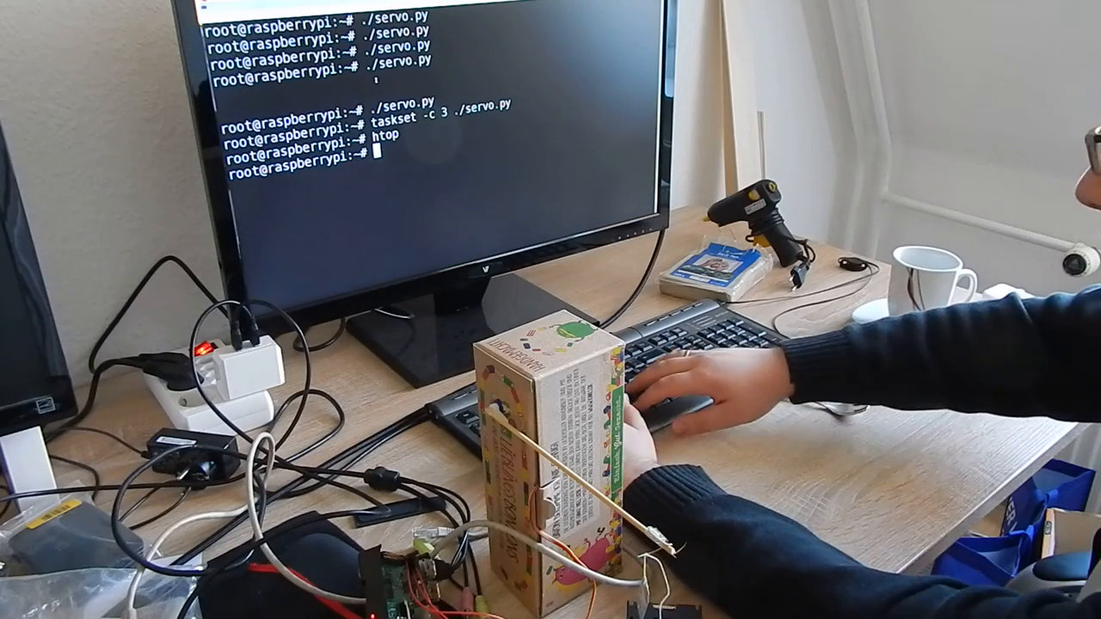
{"action": "type", "text": "cat /d"}
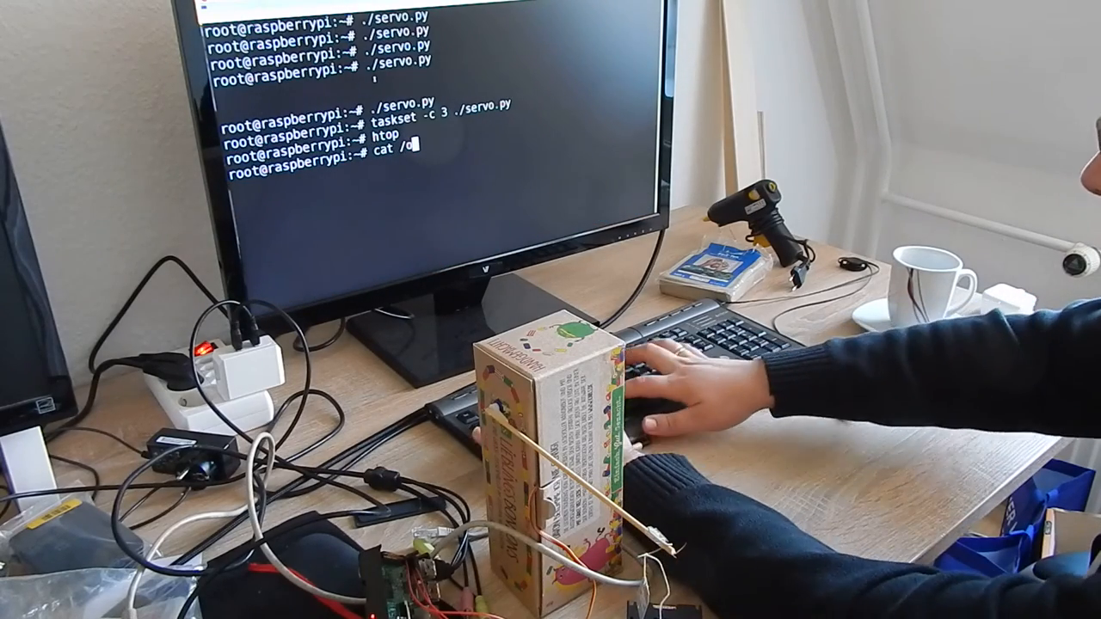
{"action": "type", "text": "boot/cmdline.txt"}
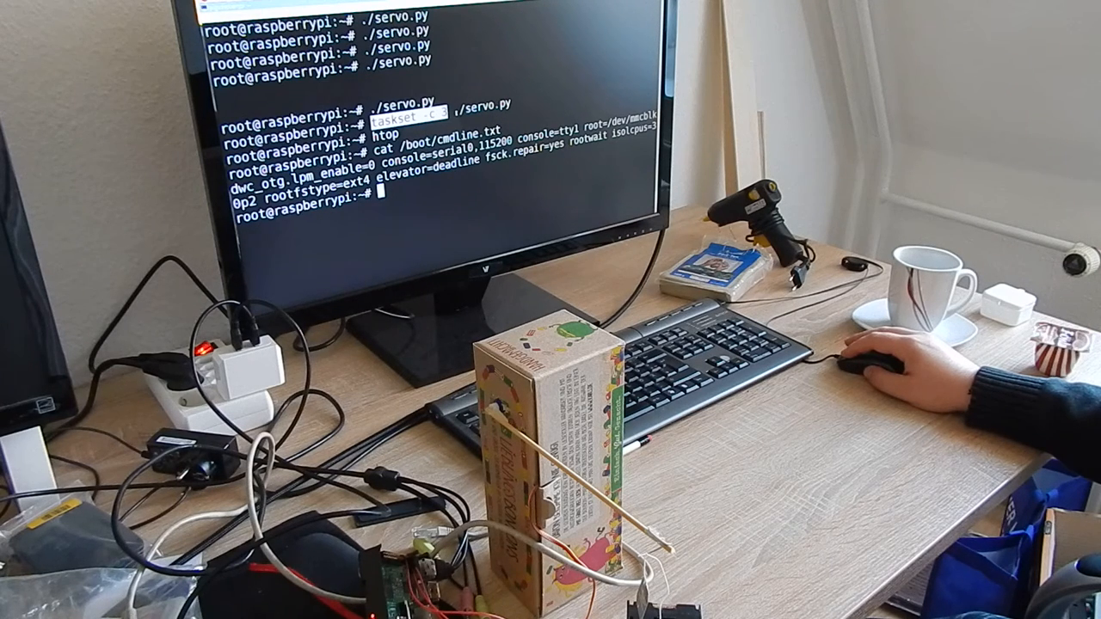
Step: Print /boot/cmdline.txt, then launch 'vim servo.py' to edit the script
{"action": "type", "text": "cat /boot/cmdline.txt"}
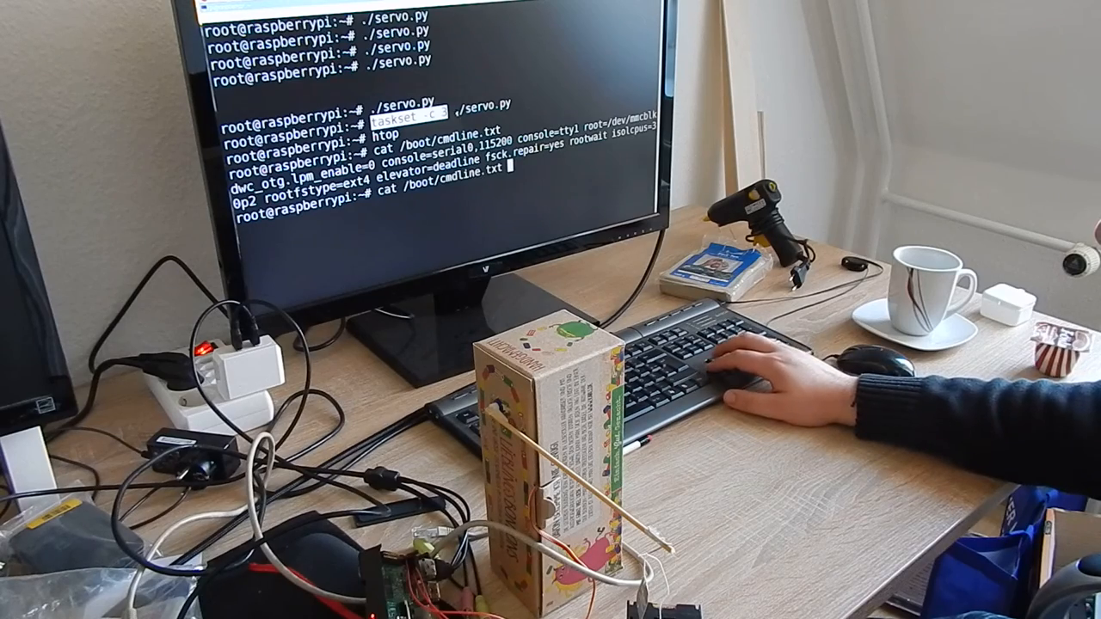
{"action": "type", "text": "vim"}
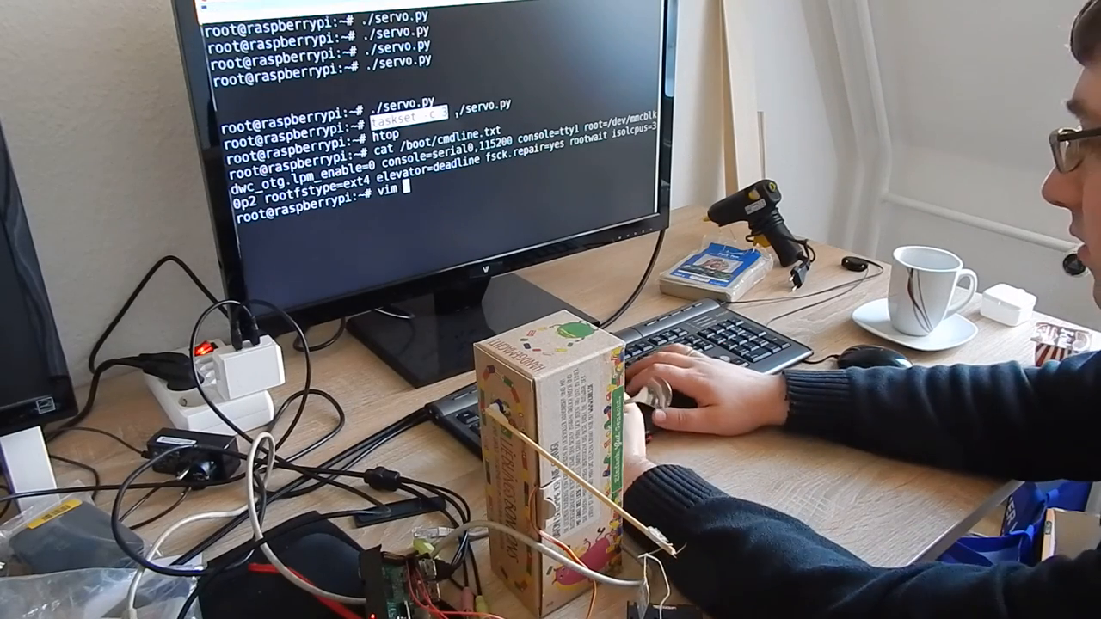
{"action": "type", "text": "s"}
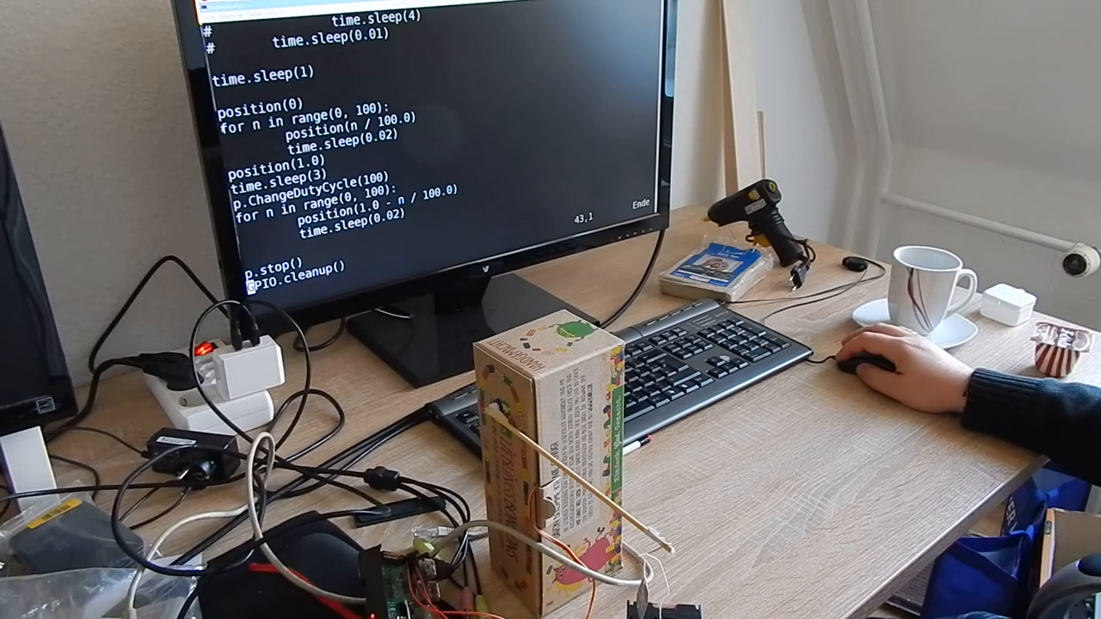
Step: Review servo.py's loop around 'tick = tick + 1' and suspend vim to the shell
{"action": "double_click", "coordinate": [258, 188]}
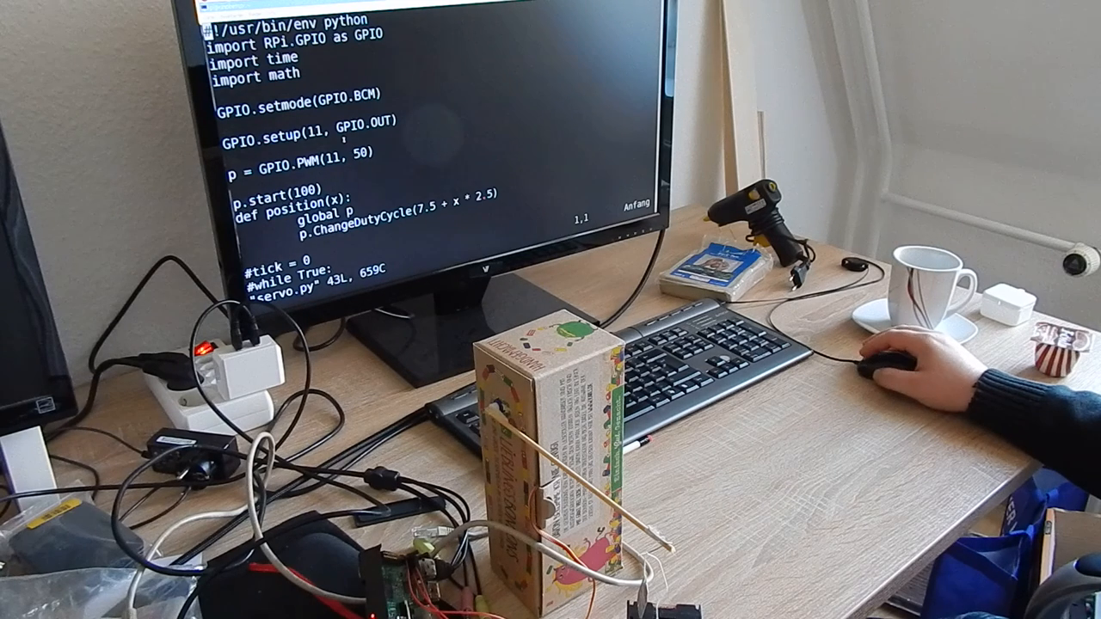
{"action": "type", "text": "tick = tick + 1"}
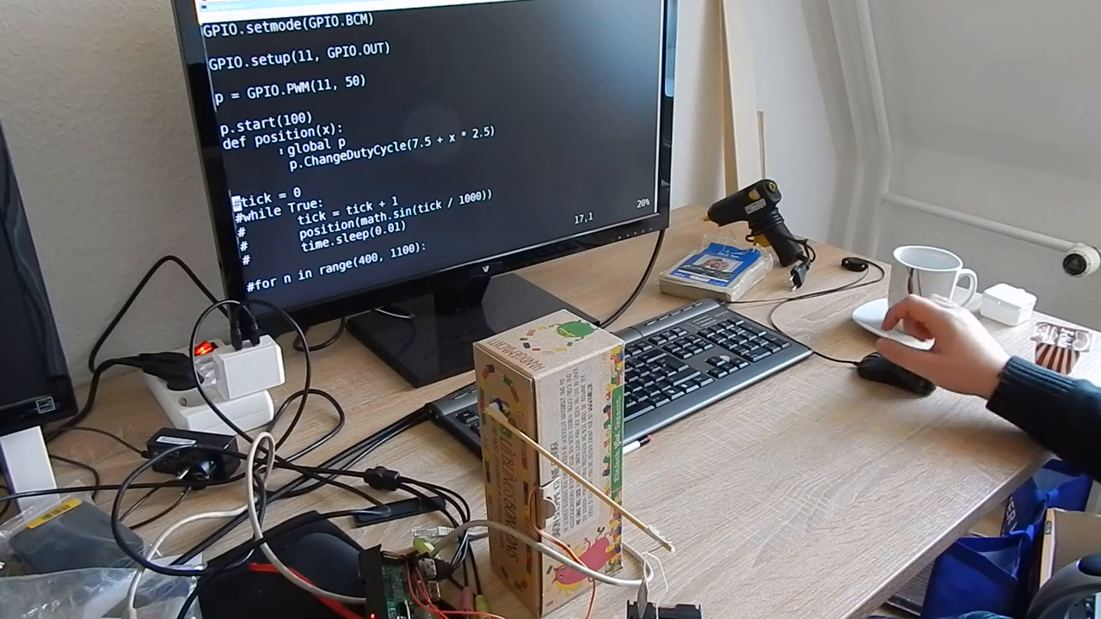
{"action": "scroll", "scroll_direction": "down", "scroll_amount": 3}
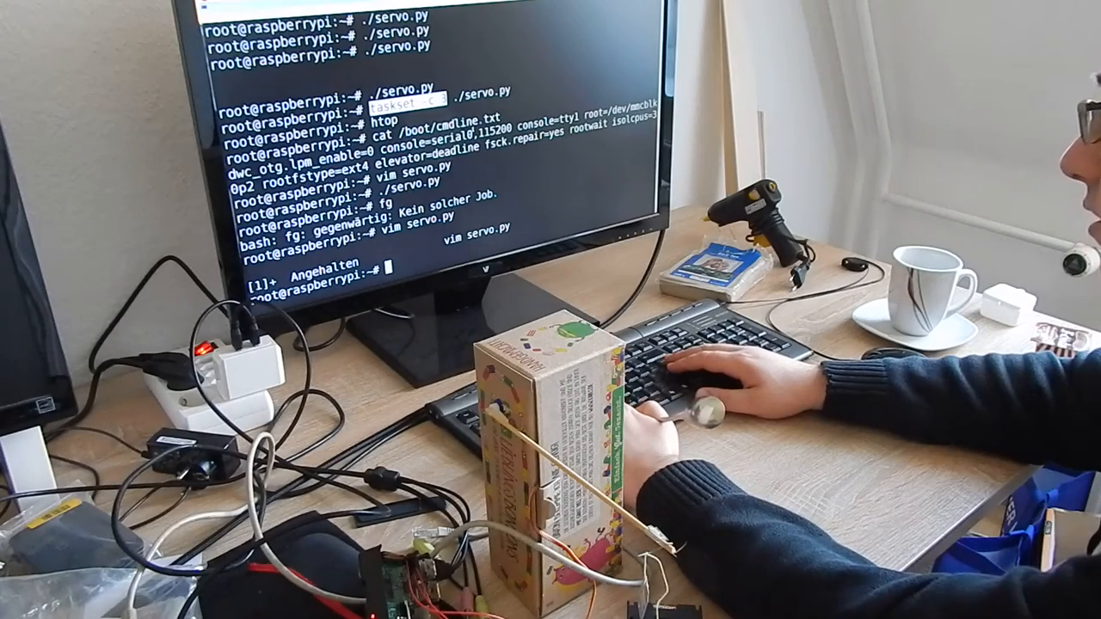
Step: Resume vim with fg and add 'p.IsolateToCPU(3)' after the PWM setup line
{"action": "type", "text": "fg"}
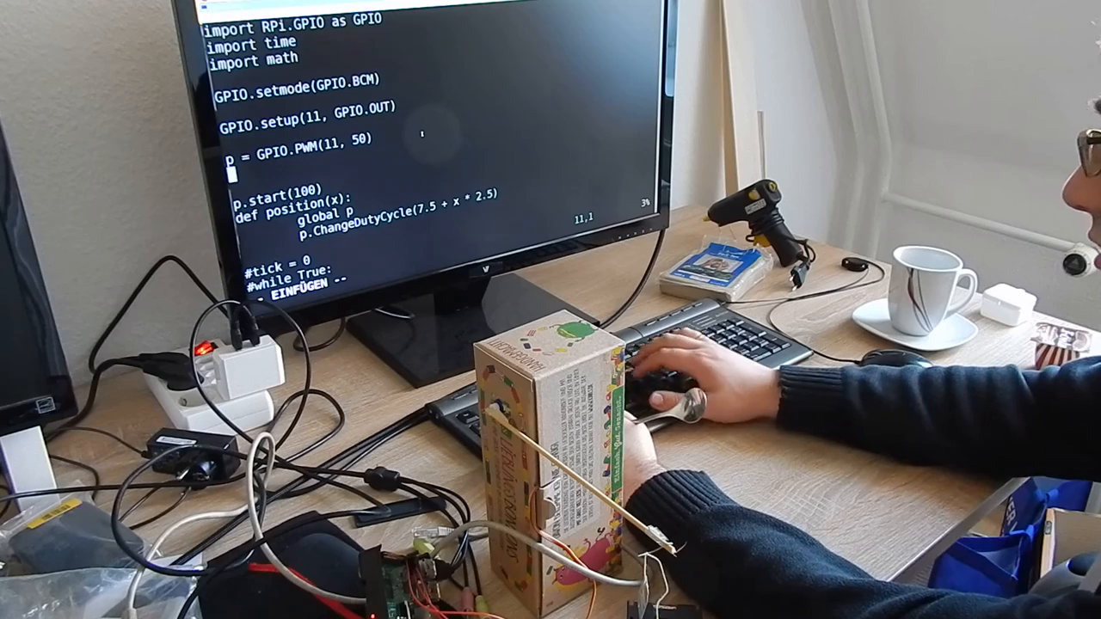
{"action": "type", "text": "p."}
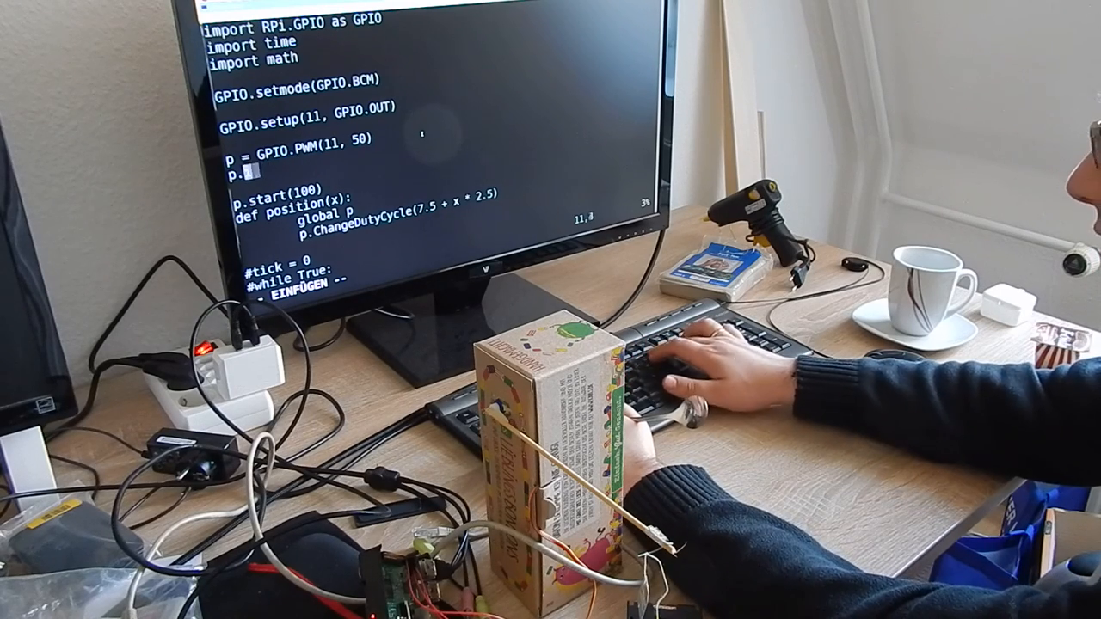
{"action": "type", "text": "Isolt"}
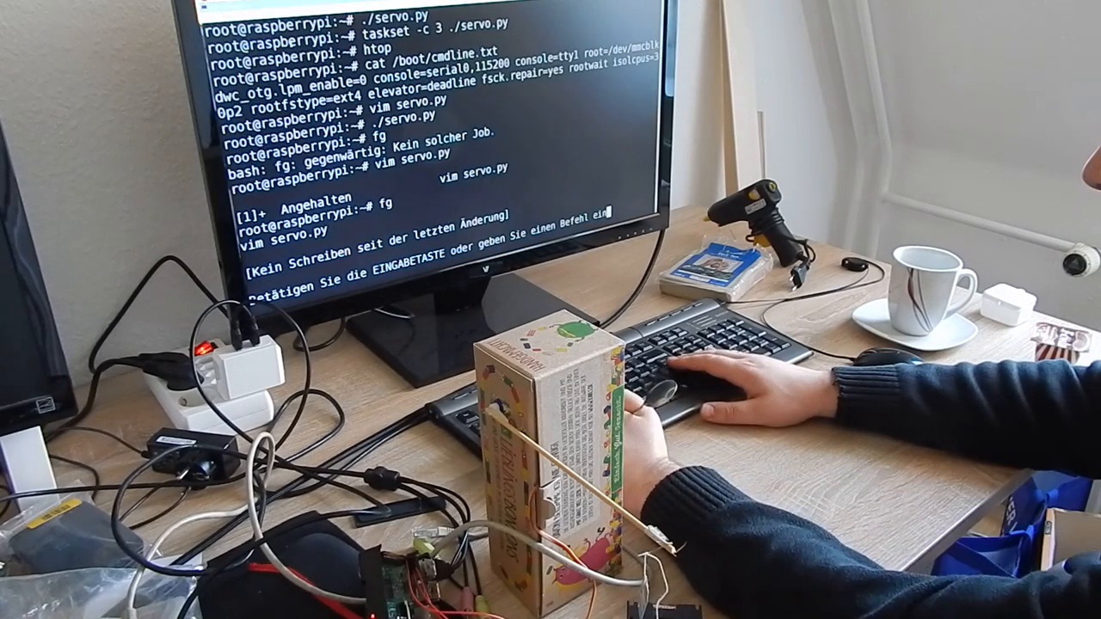
{"action": "type", "text": "IsolateToCPU3"}
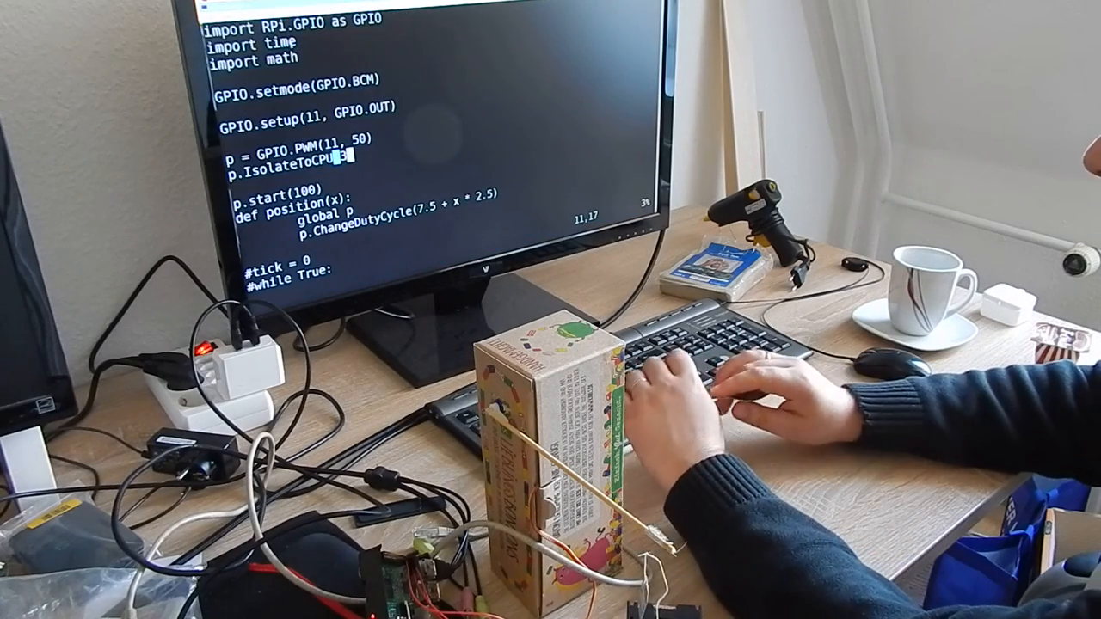